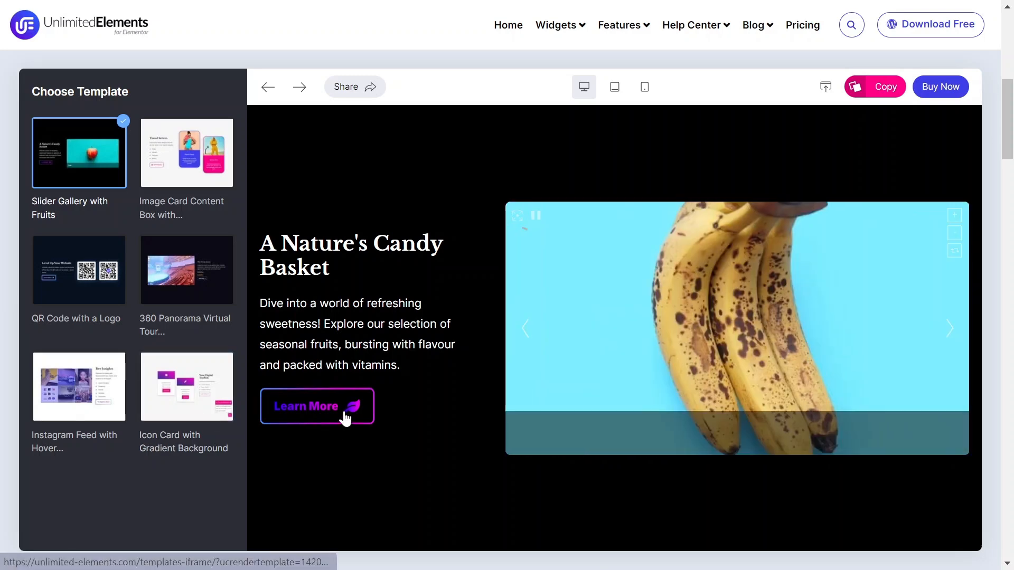
Preview the Image Card Content Box template, then the QR Code with a Logo template
click(187, 152)
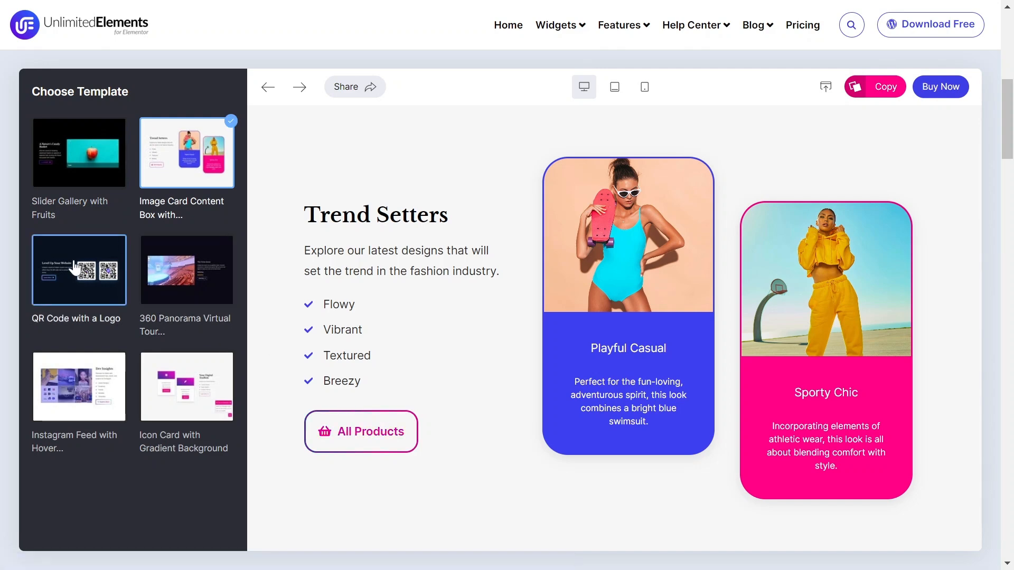
click(78, 270)
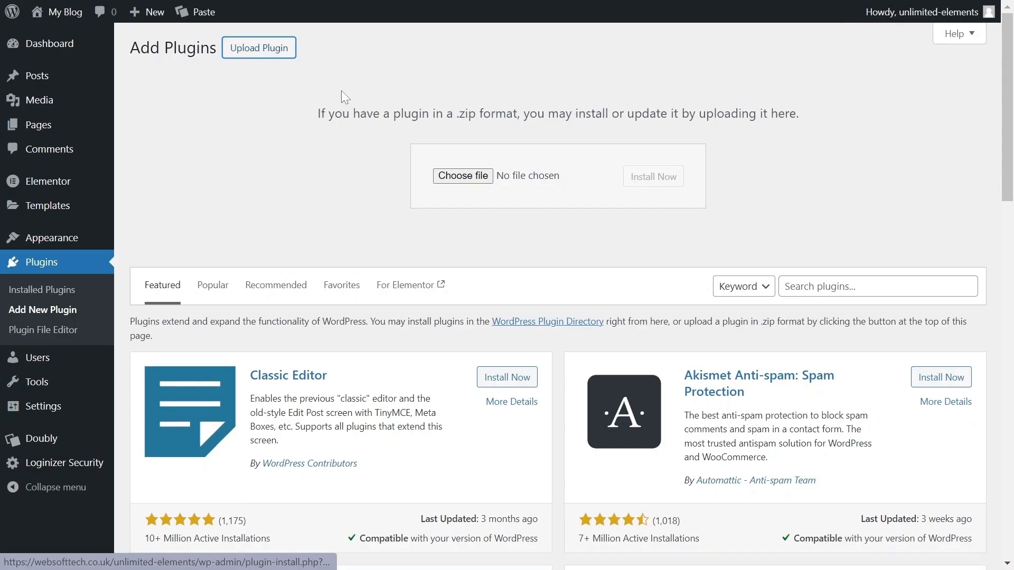
Upload the Unlimited Elements premium zip, then find and install the Gradient Border Button widget
click(462, 176)
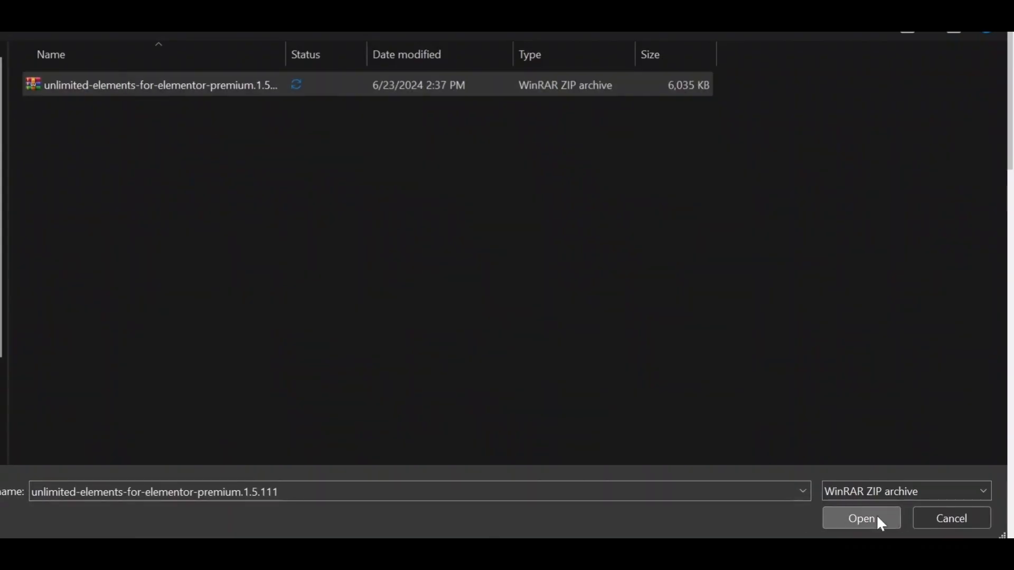
click(860, 518)
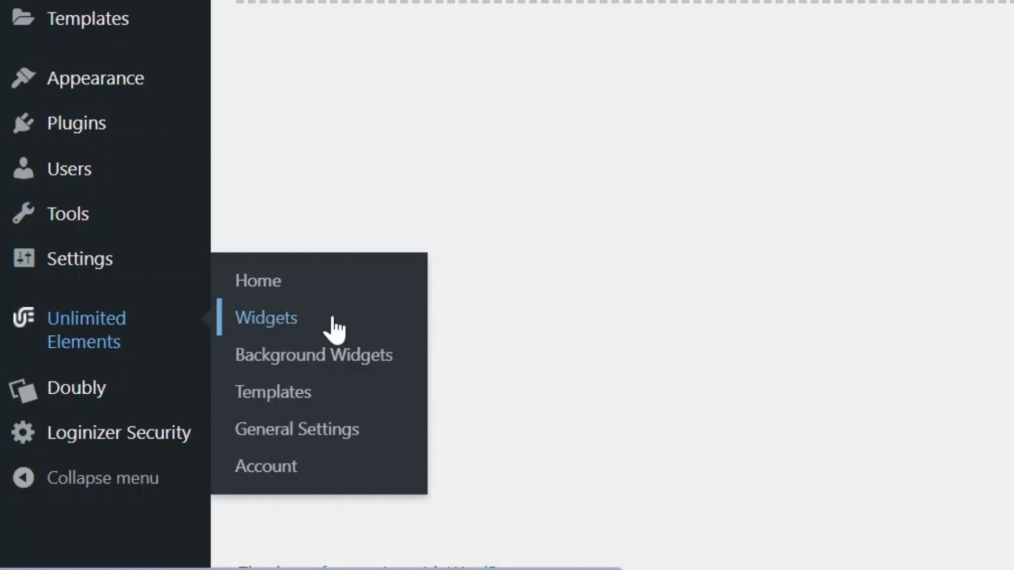
click(265, 317)
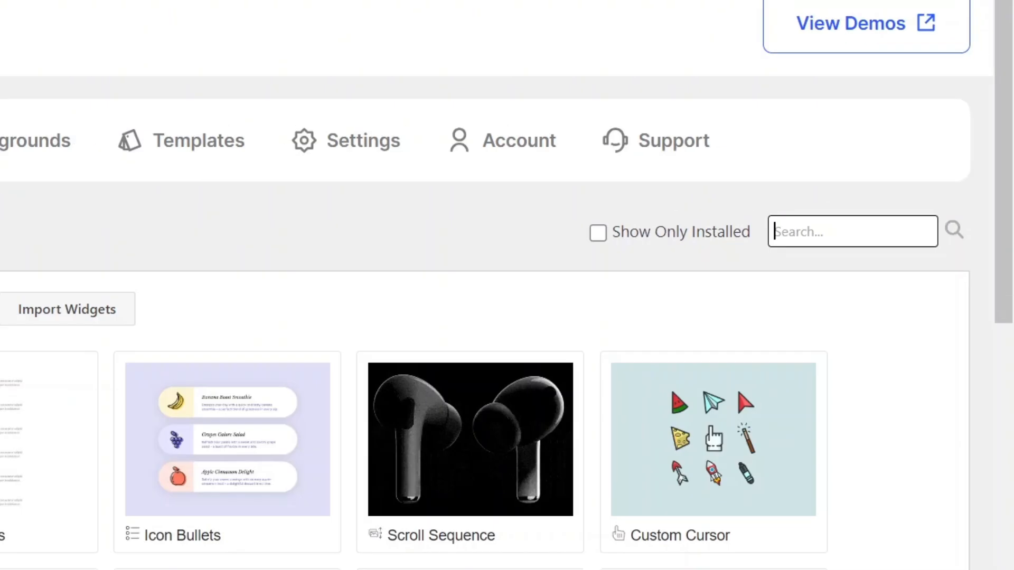
text(gradient border button)
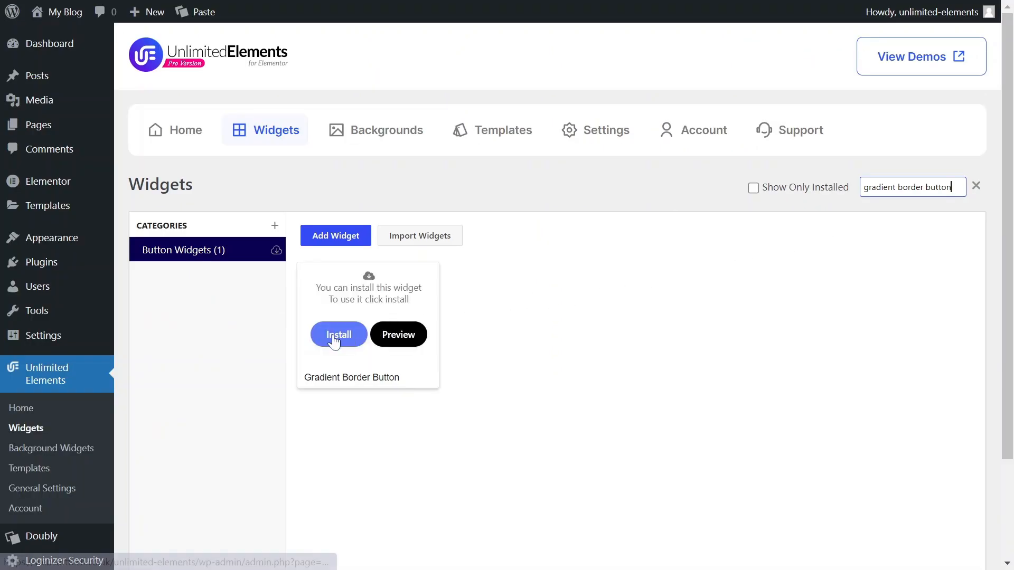
click(338, 334)
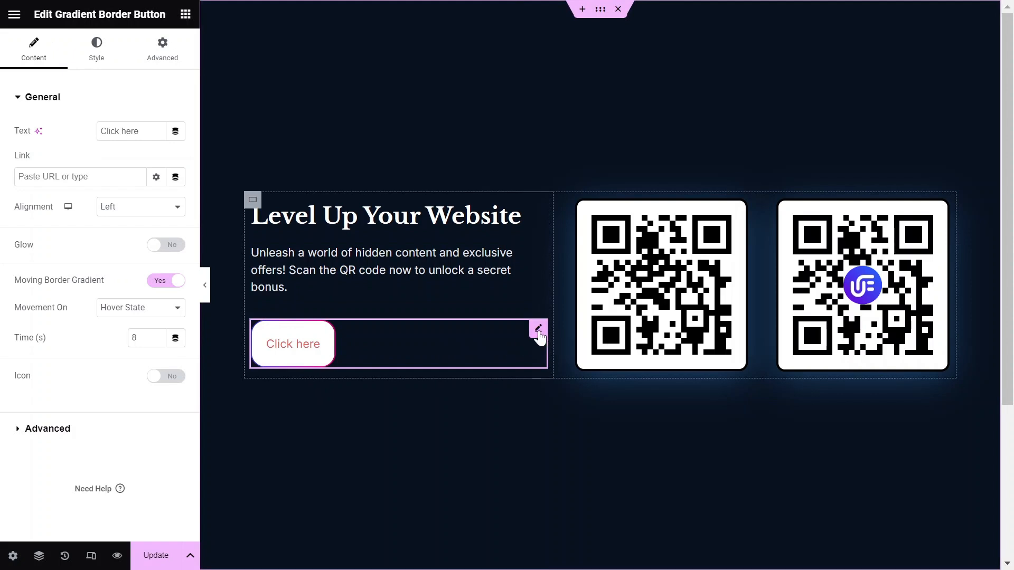
click(131, 130)
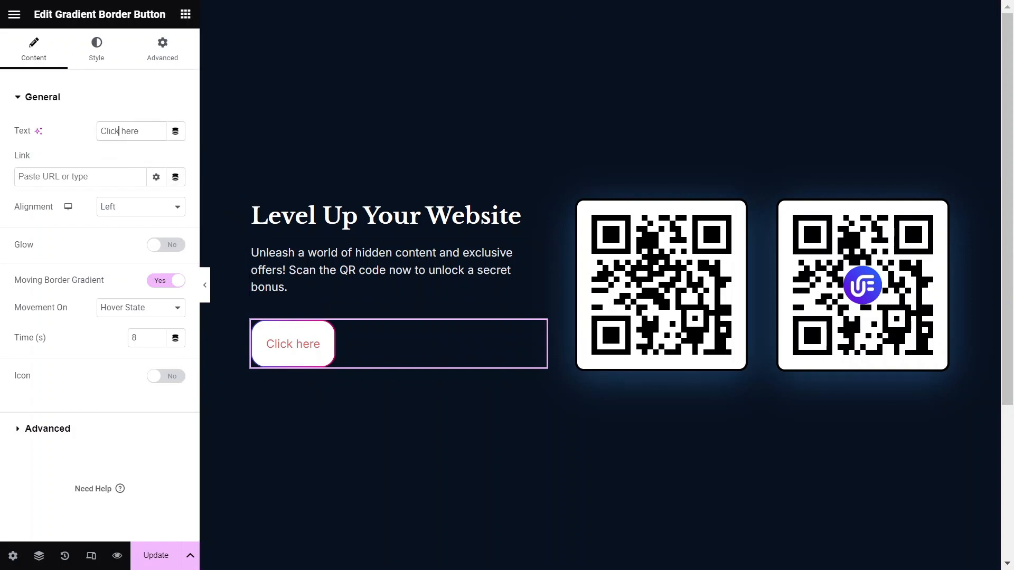
text(Learn More)
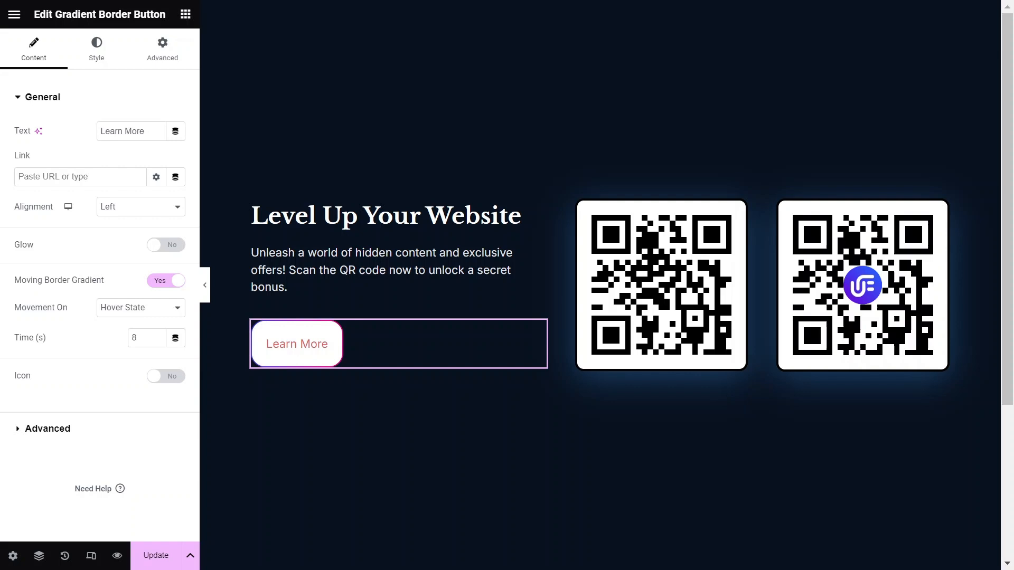
text(https://unlimited-elements.com/)
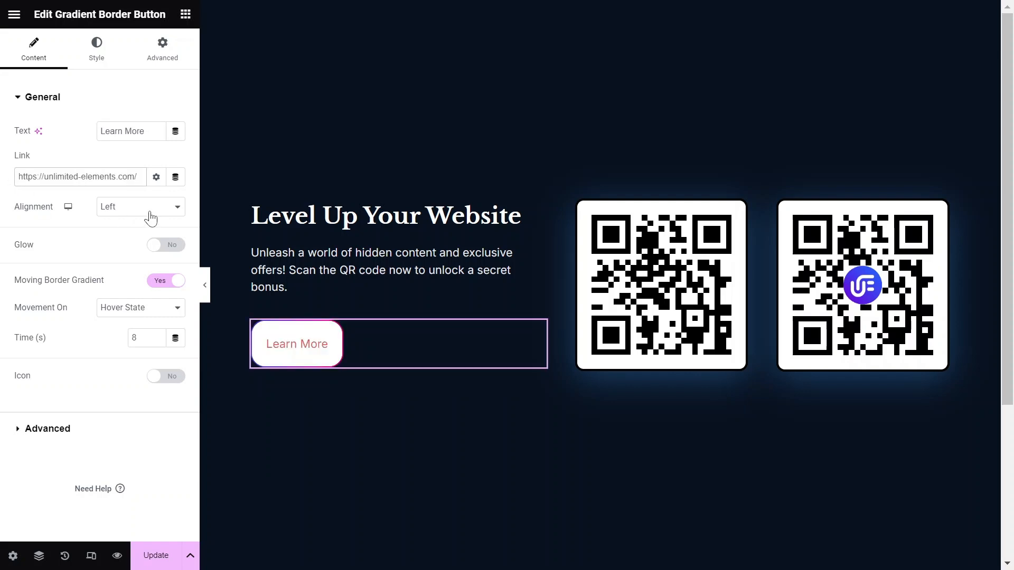
click(139, 206)
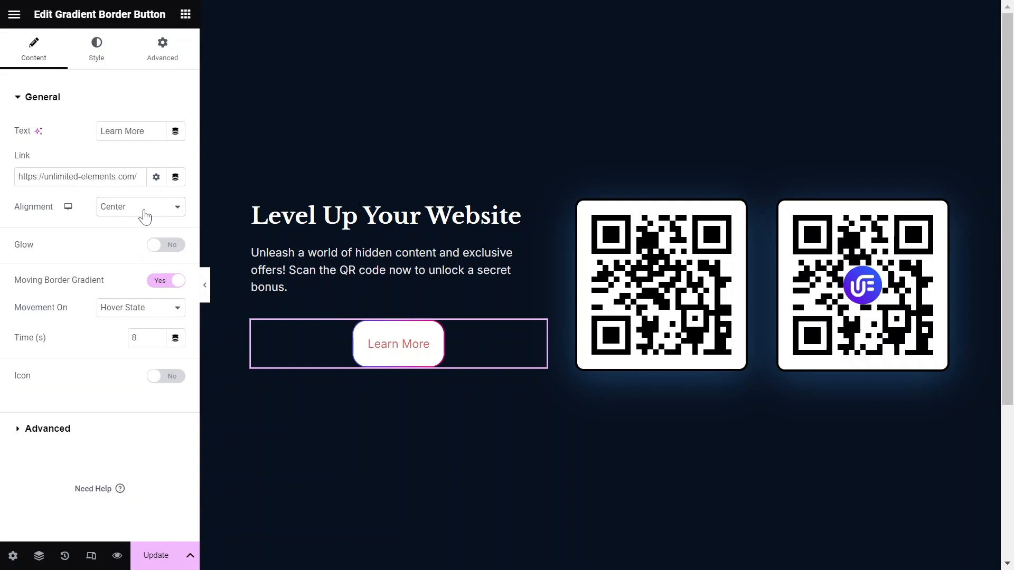
click(140, 206)
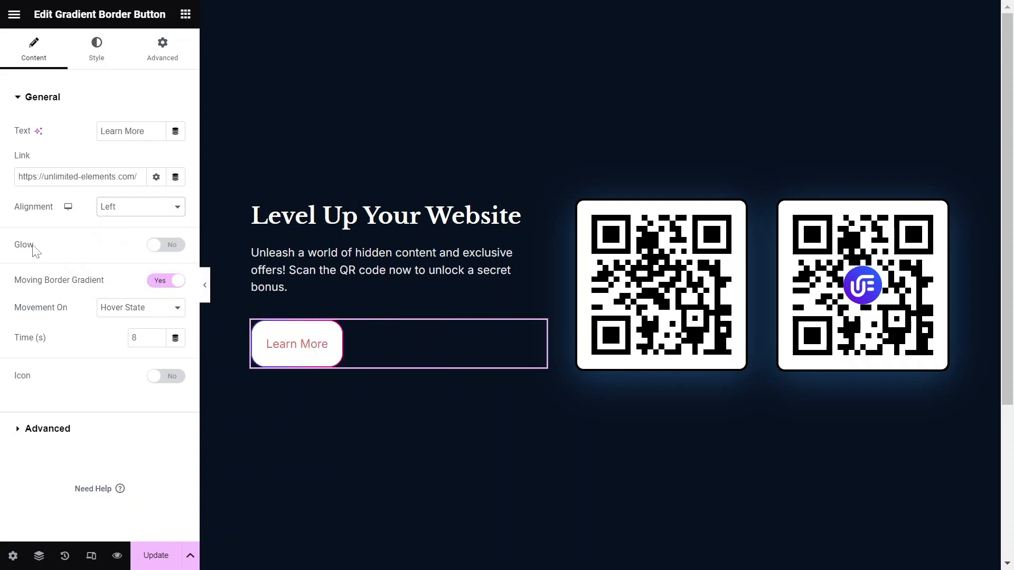
Enable a 5 px glow and try Blink with a 1.5 time
click(165, 244)
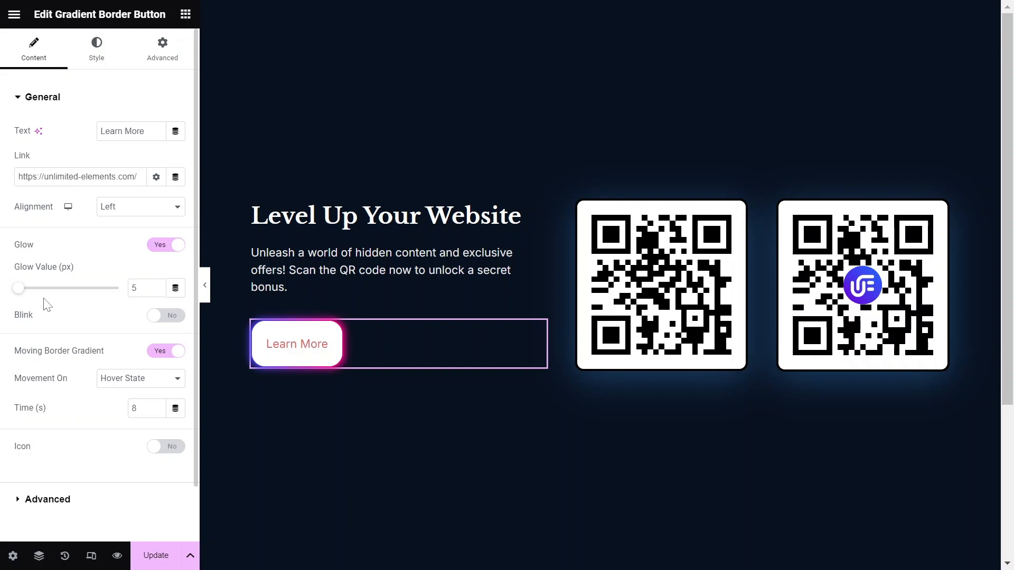
drag(18, 289, 30, 288)
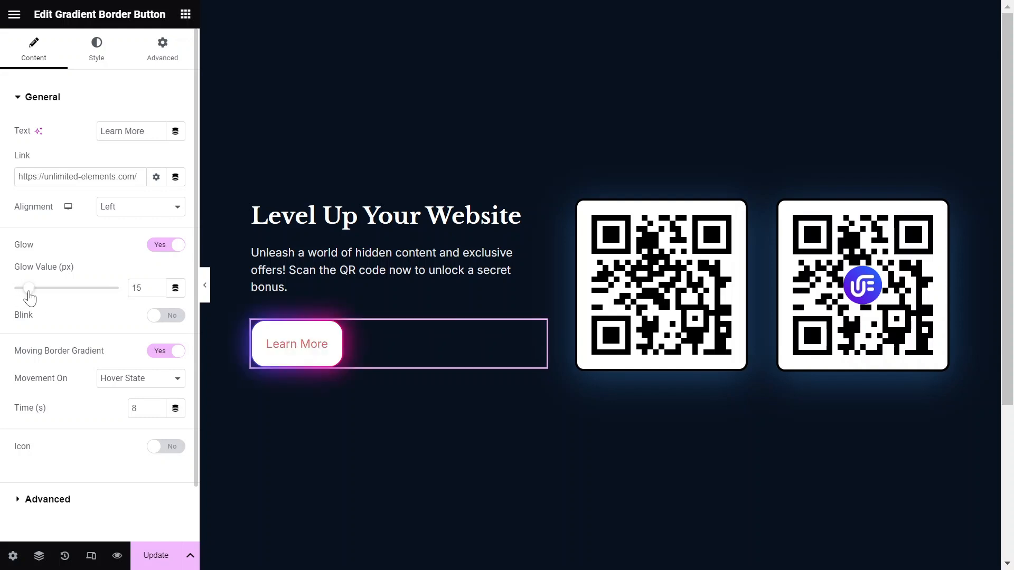
drag(28, 287, 18, 259)
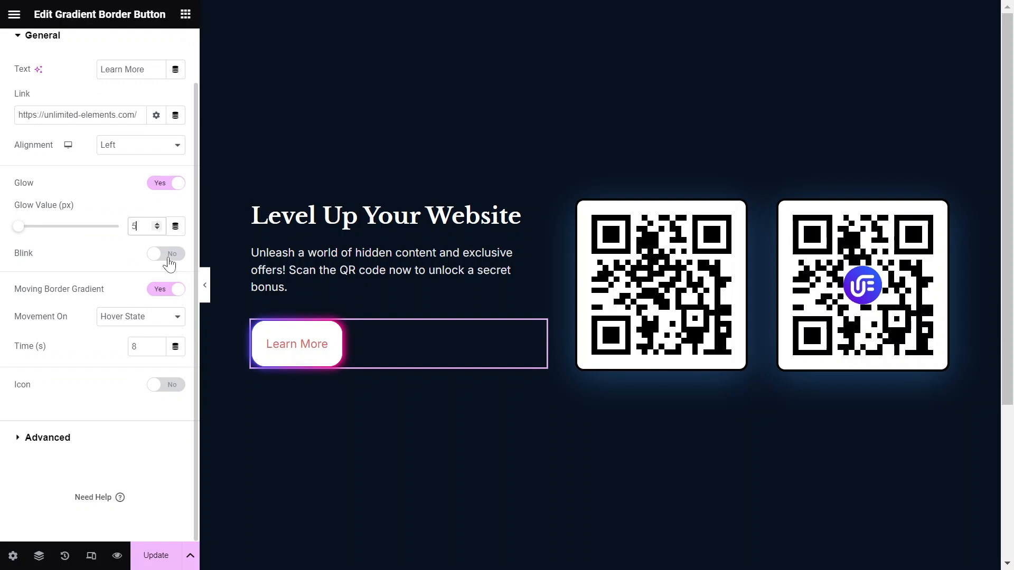
click(166, 252)
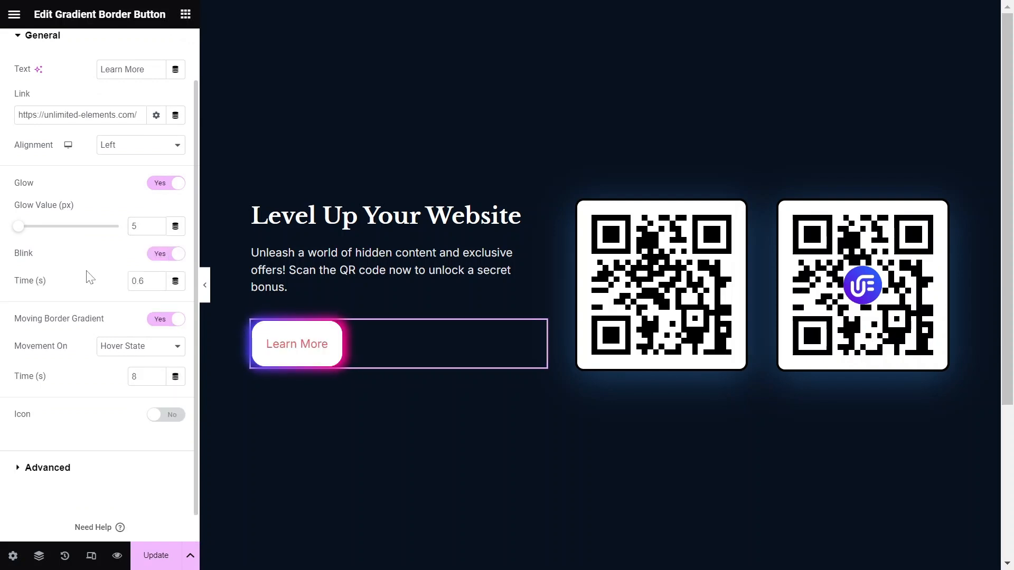
click(169, 278)
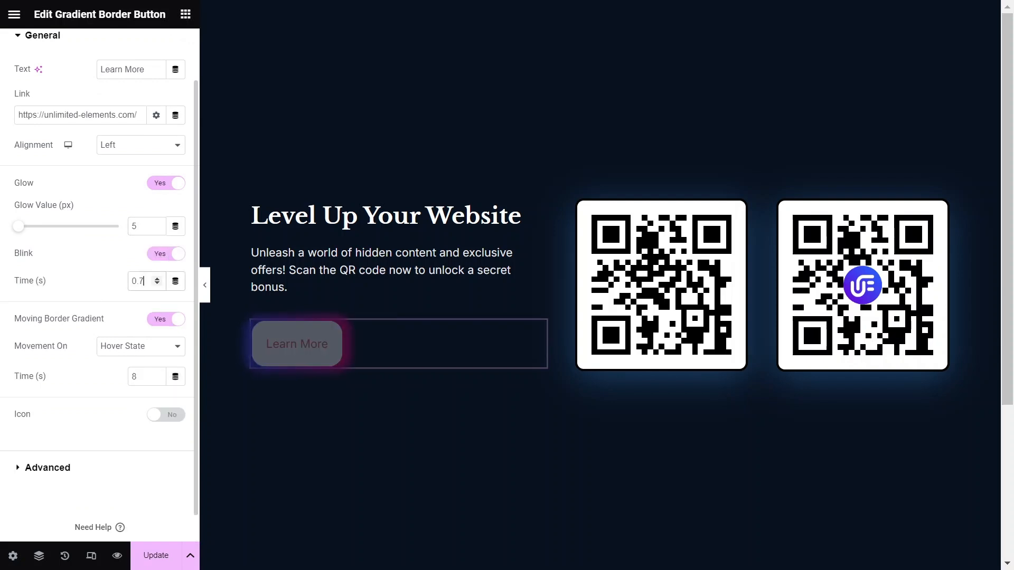
text(1.5)
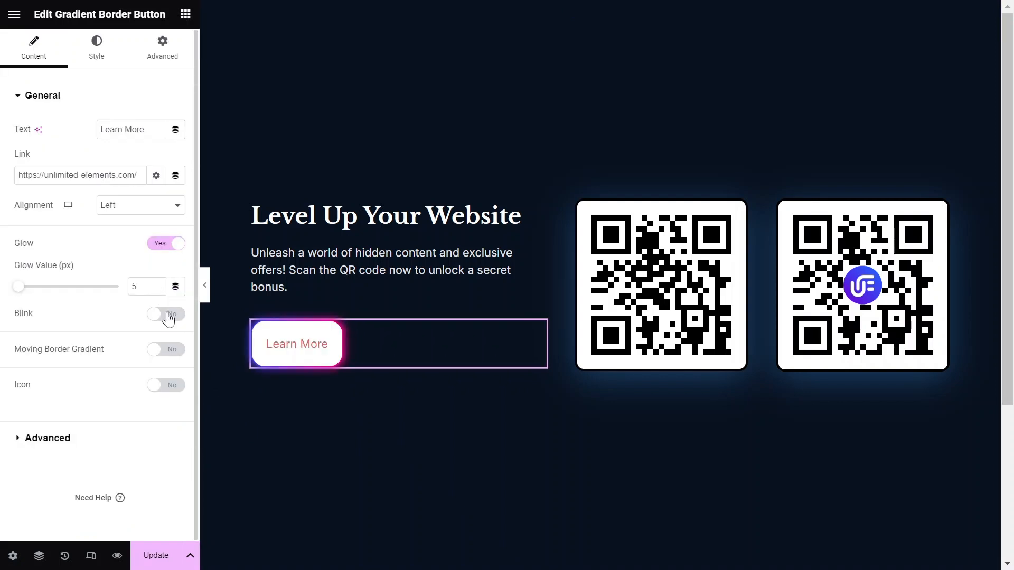
Turn Moving Border Gradient back on with Movement On set to Both
click(165, 349)
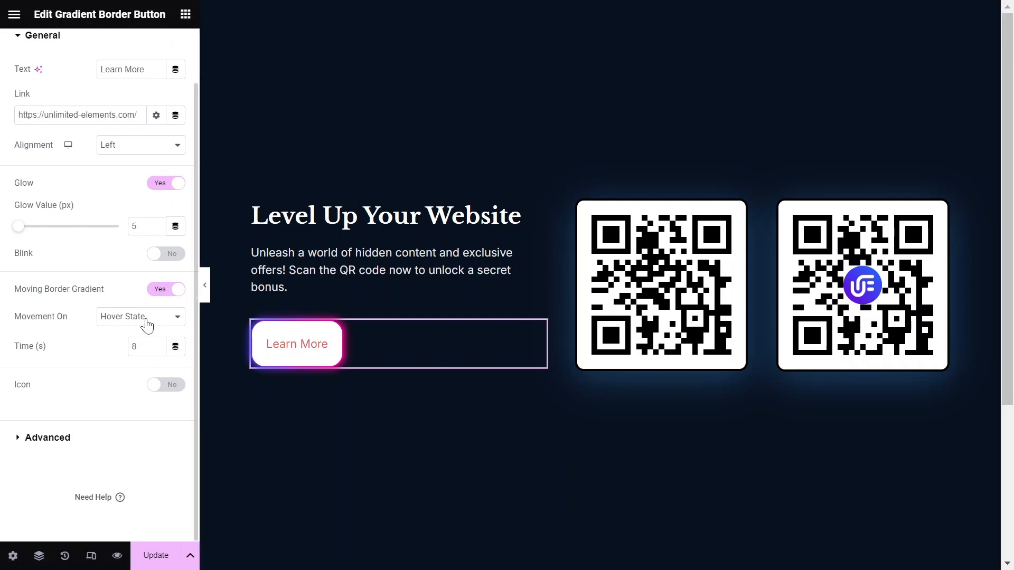
click(140, 316)
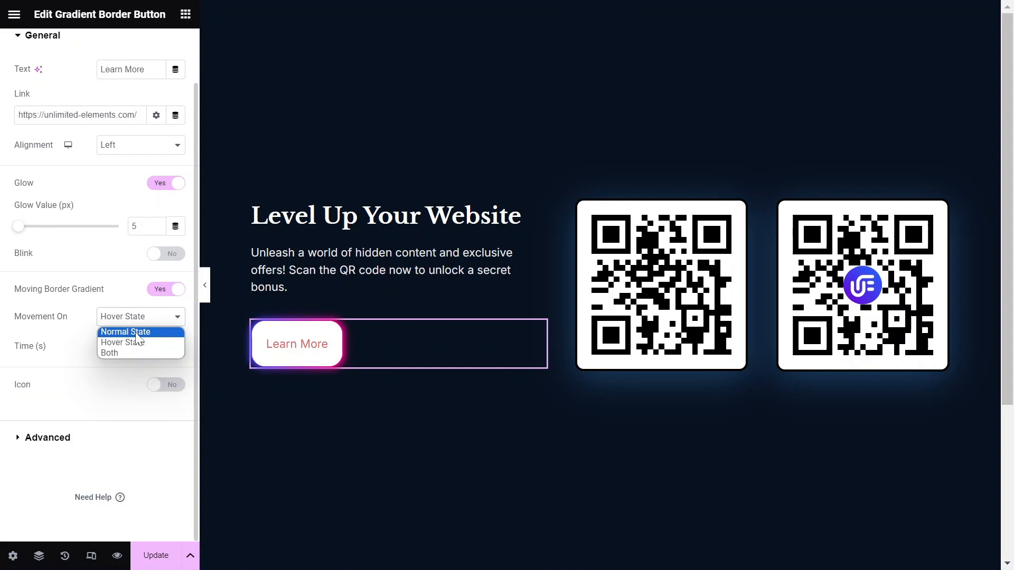
click(110, 353)
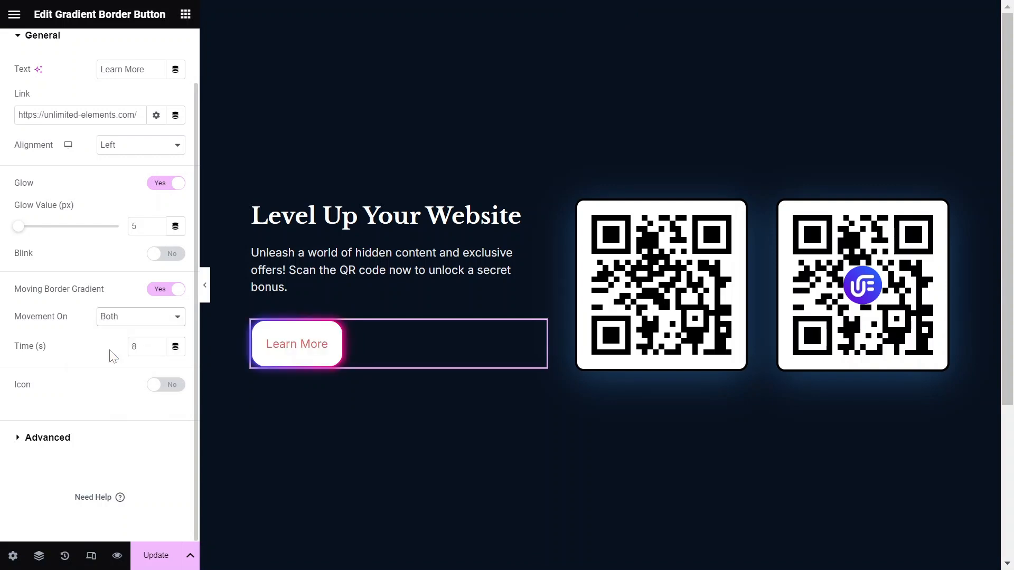
click(140, 316)
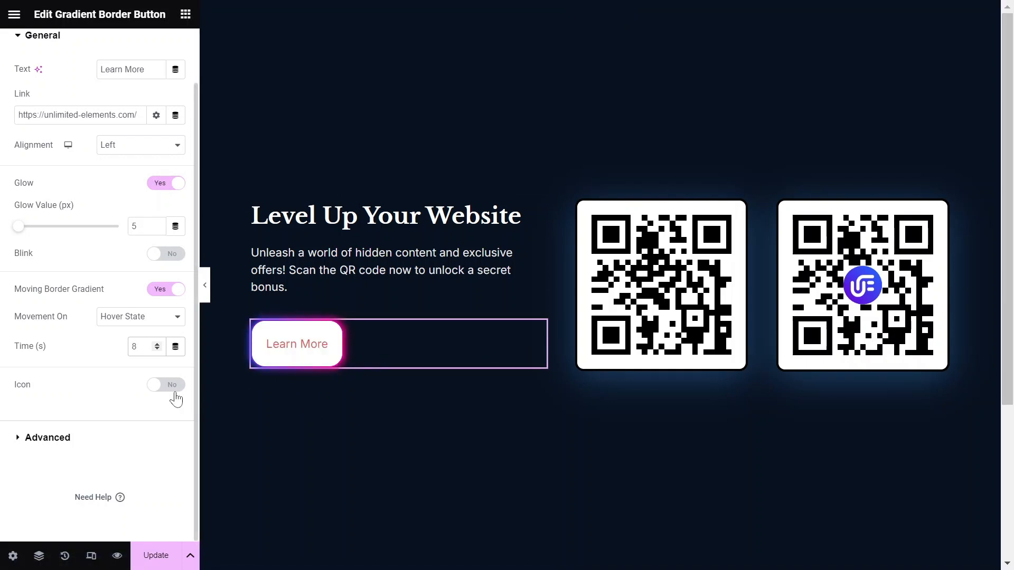
Add the info icon from the Icon Library after the text with a 15 gap
click(165, 384)
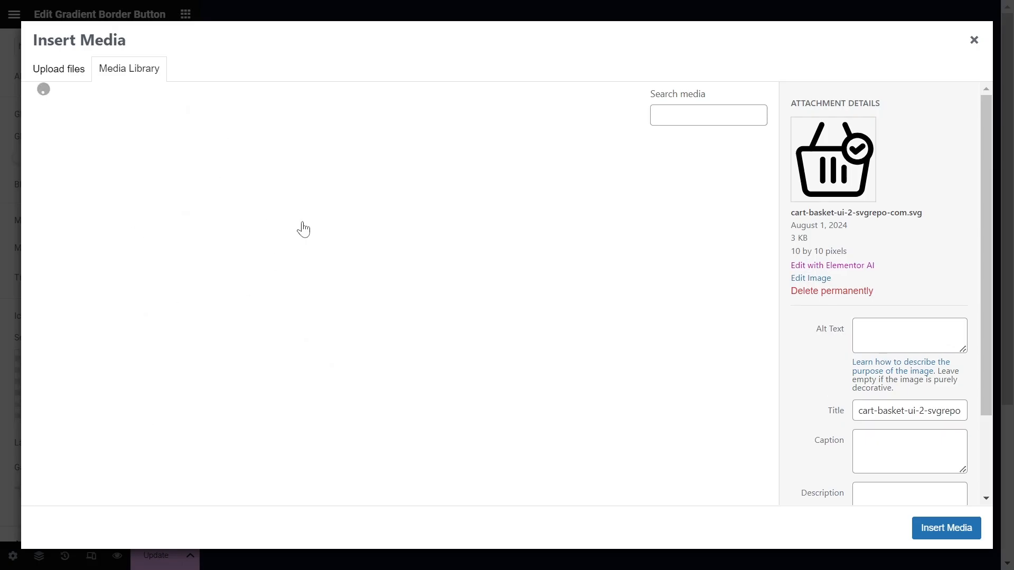
click(79, 187)
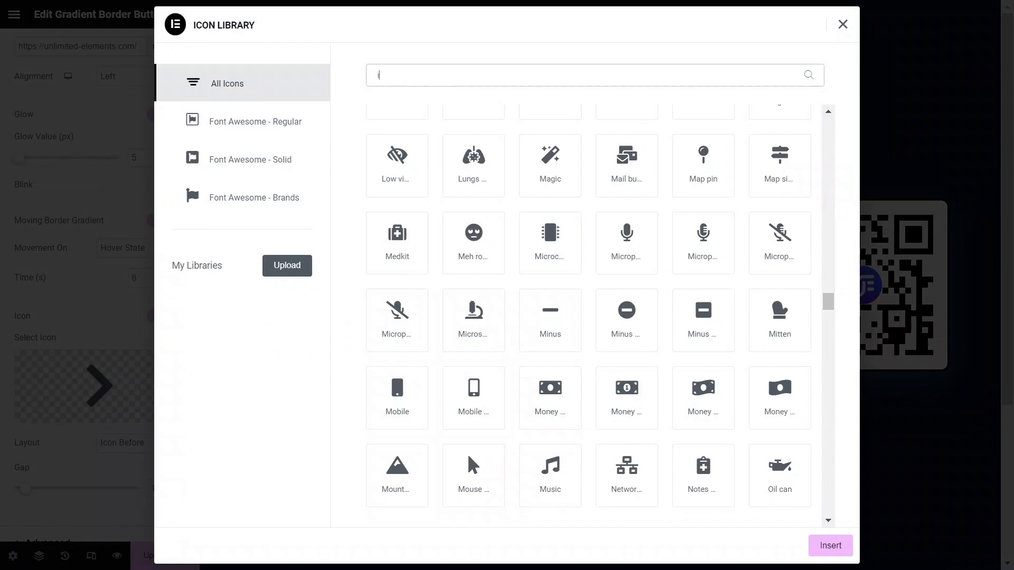
text(nfo)
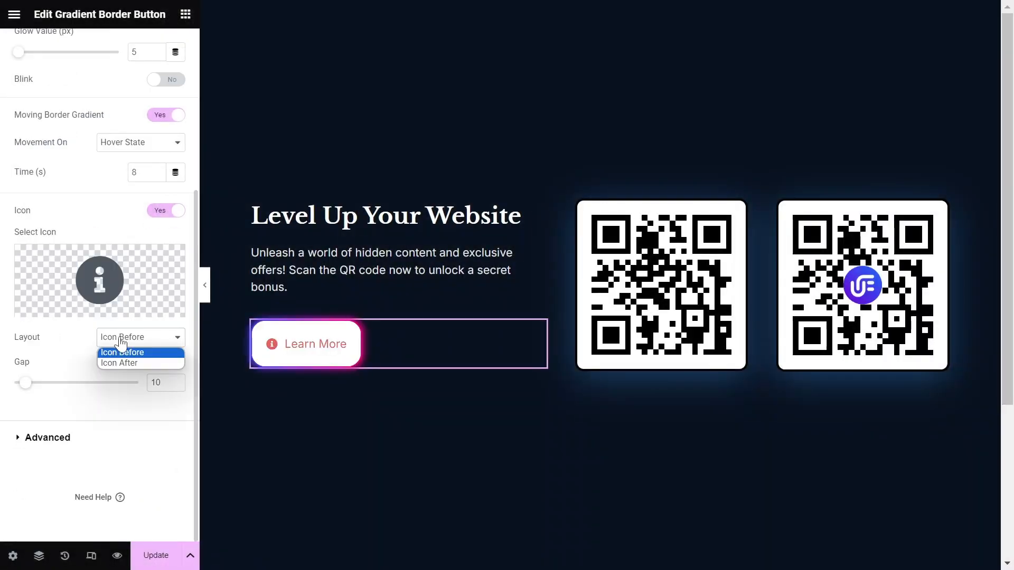
click(119, 363)
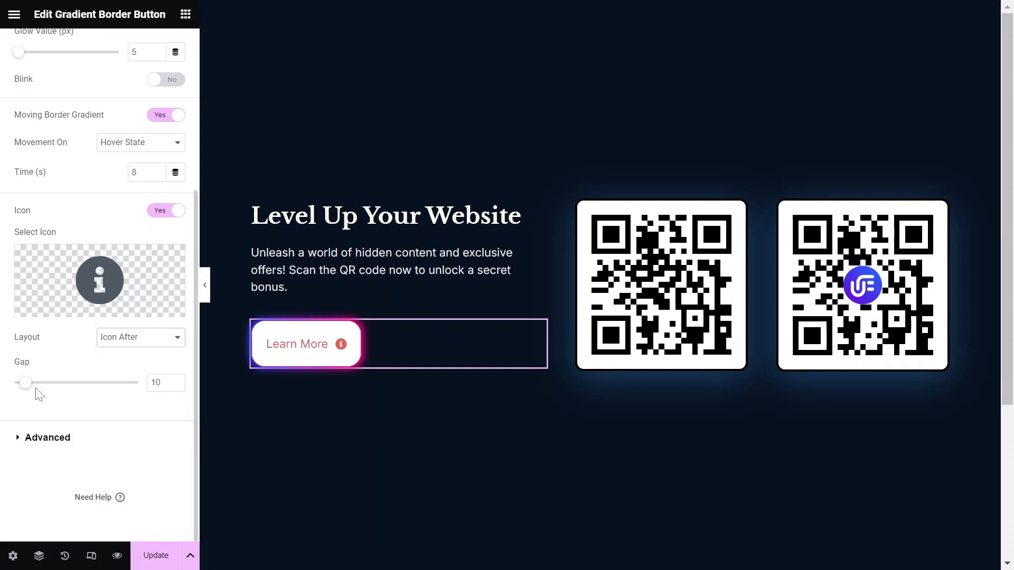
drag(26, 382, 32, 383)
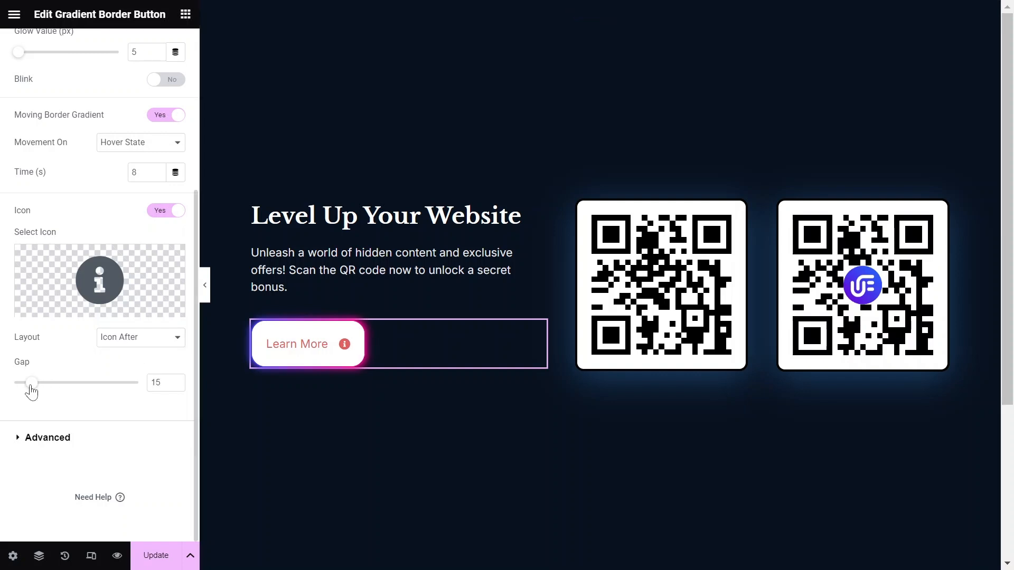
drag(32, 382, 25, 382)
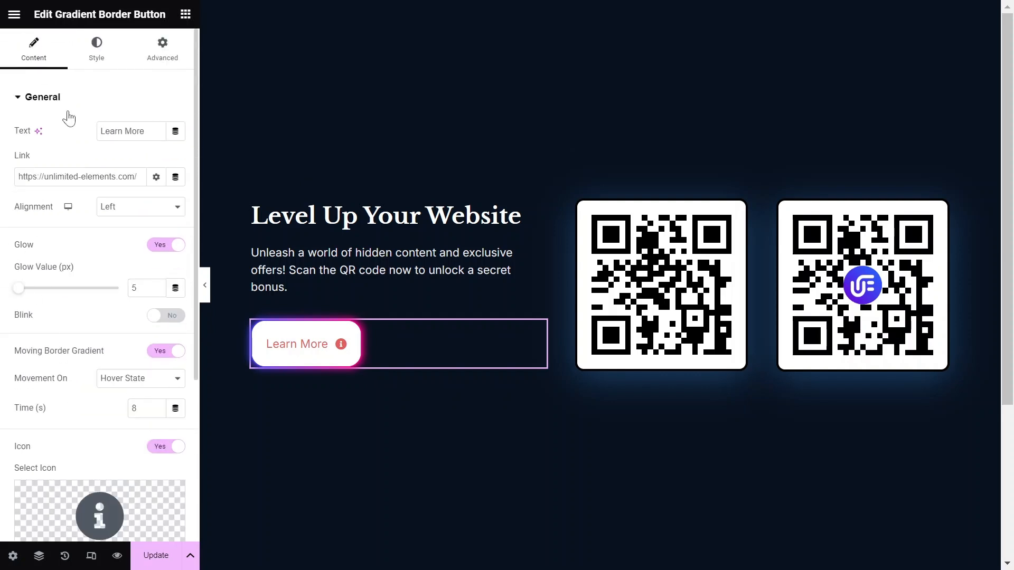
Give the button a black background, 10/20 padding, radius 8, and 4 px gradient border colours
click(96, 48)
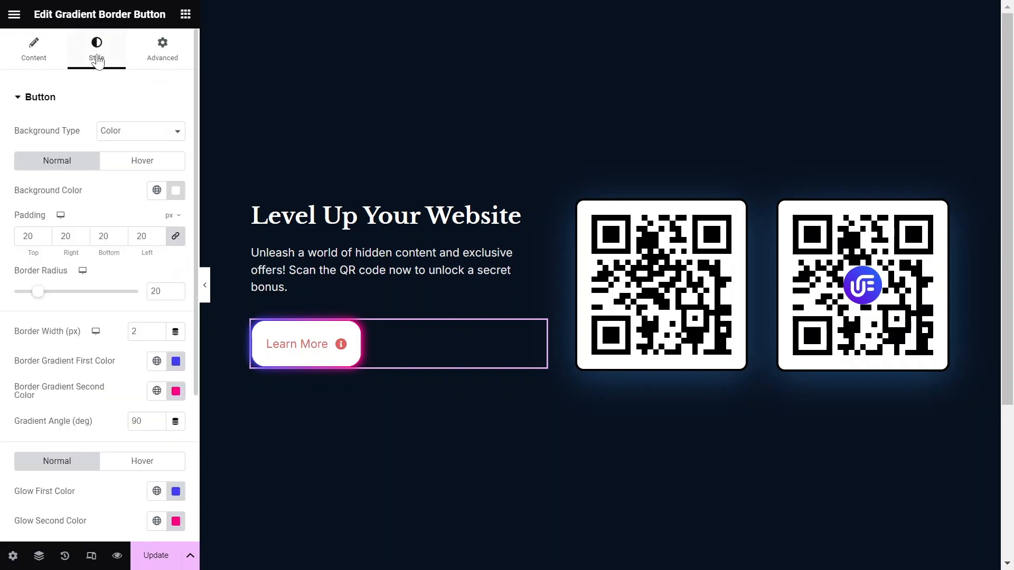
click(139, 130)
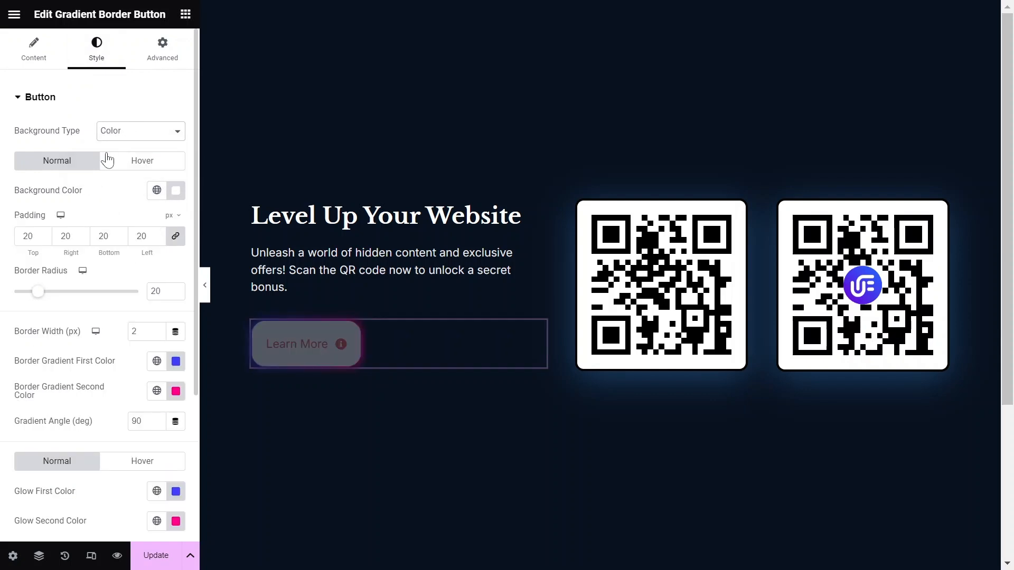
click(176, 190)
text(4)
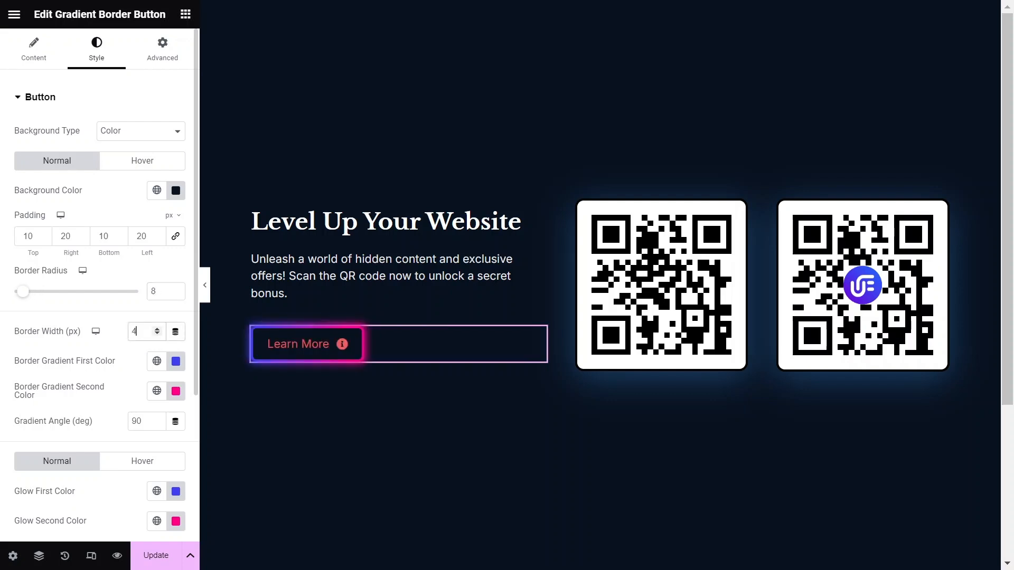
click(175, 361)
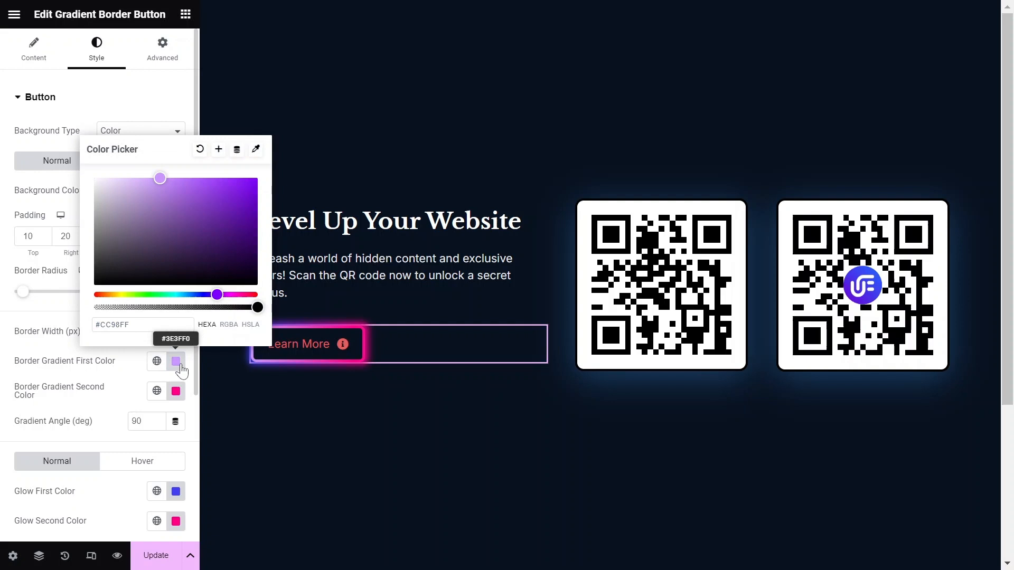
click(175, 391)
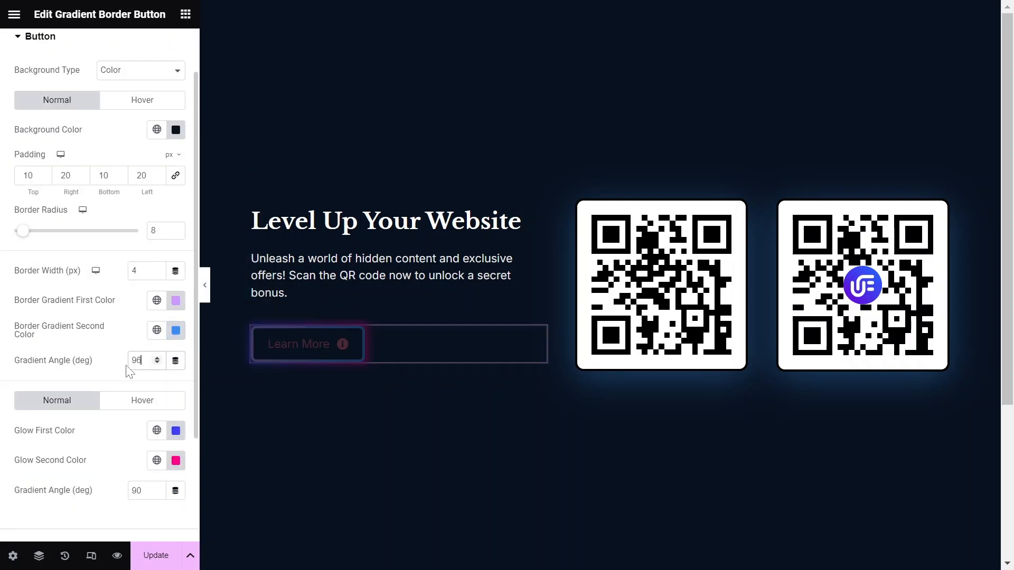
click(176, 312)
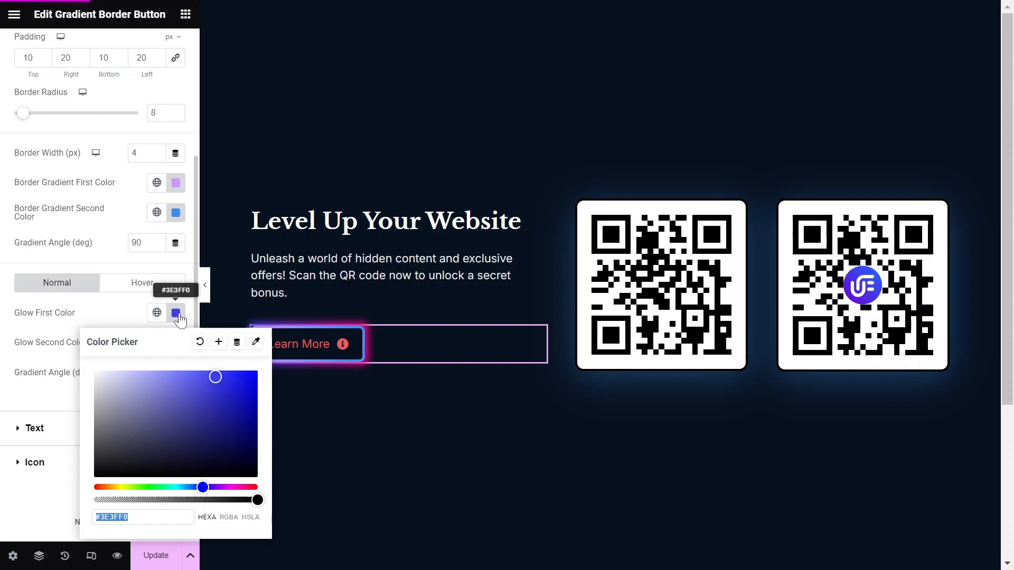
Apply a bluer glow colour, weight-900 gradient text fill, and gradient icon colours
click(175, 342)
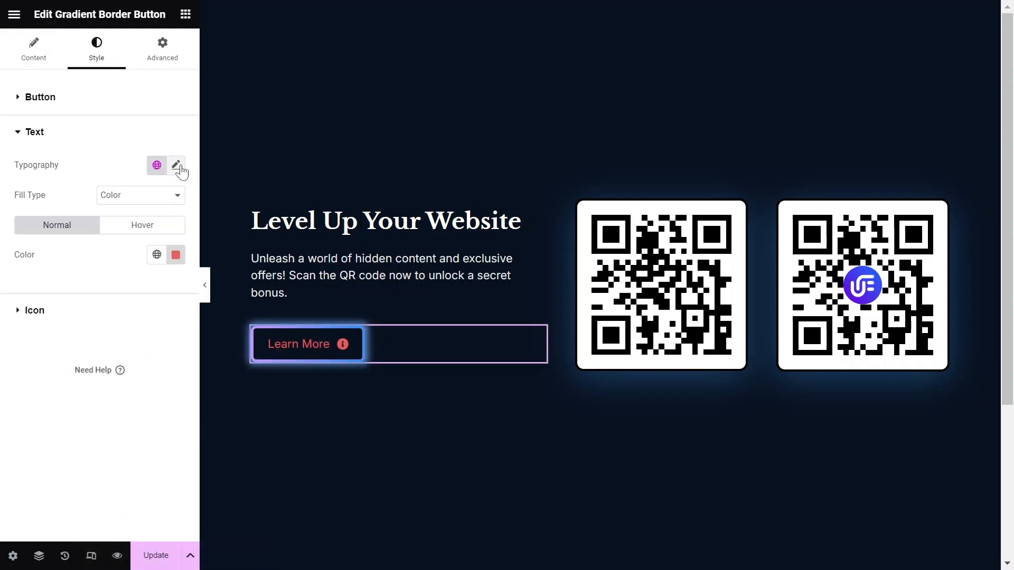
click(176, 164)
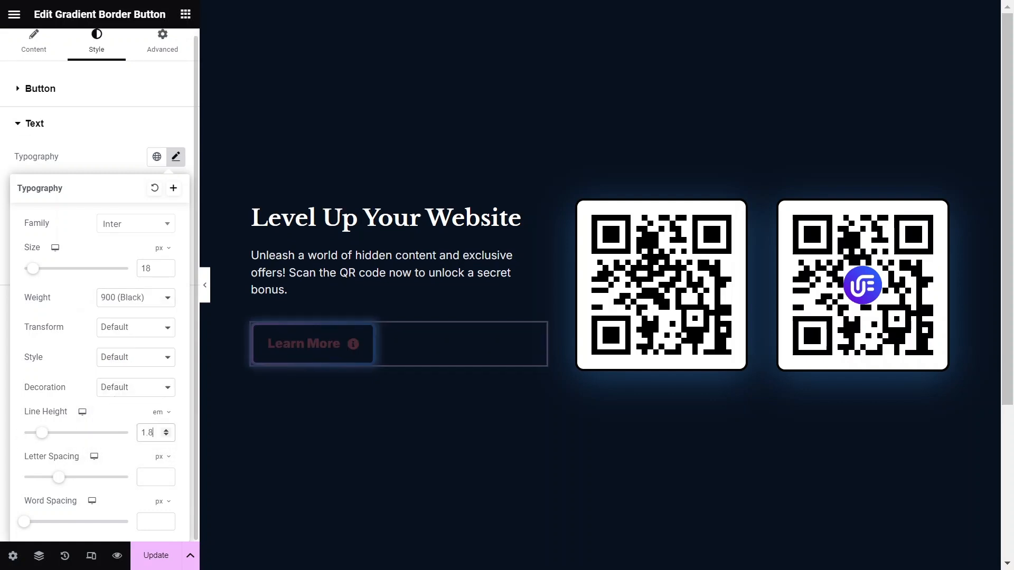
click(174, 285)
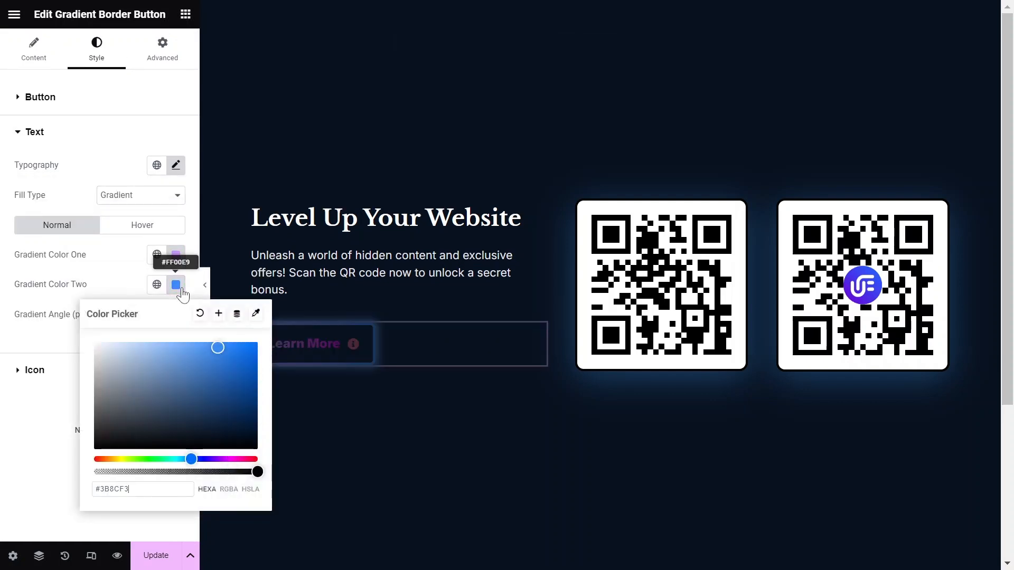
click(142, 225)
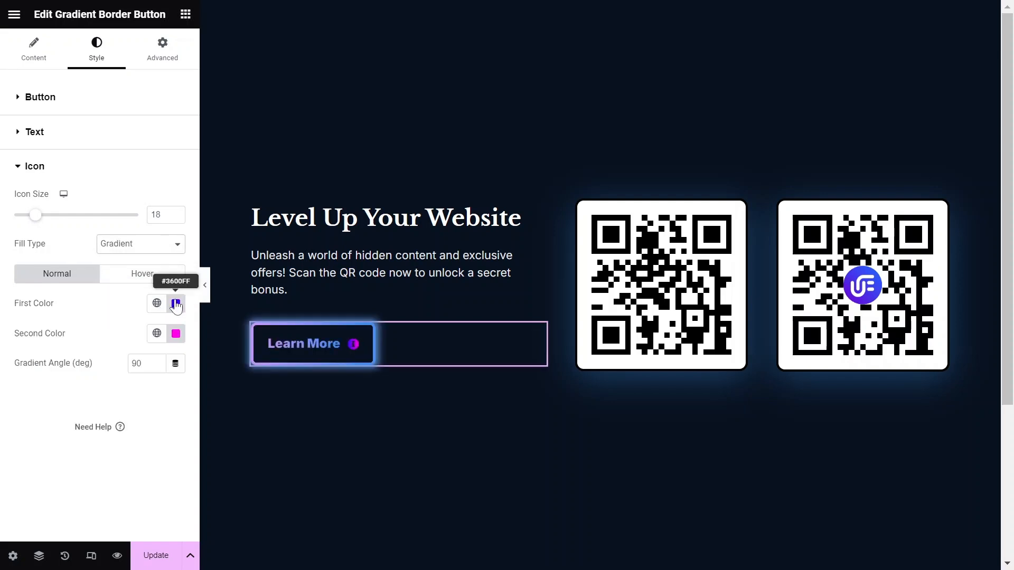
click(175, 304)
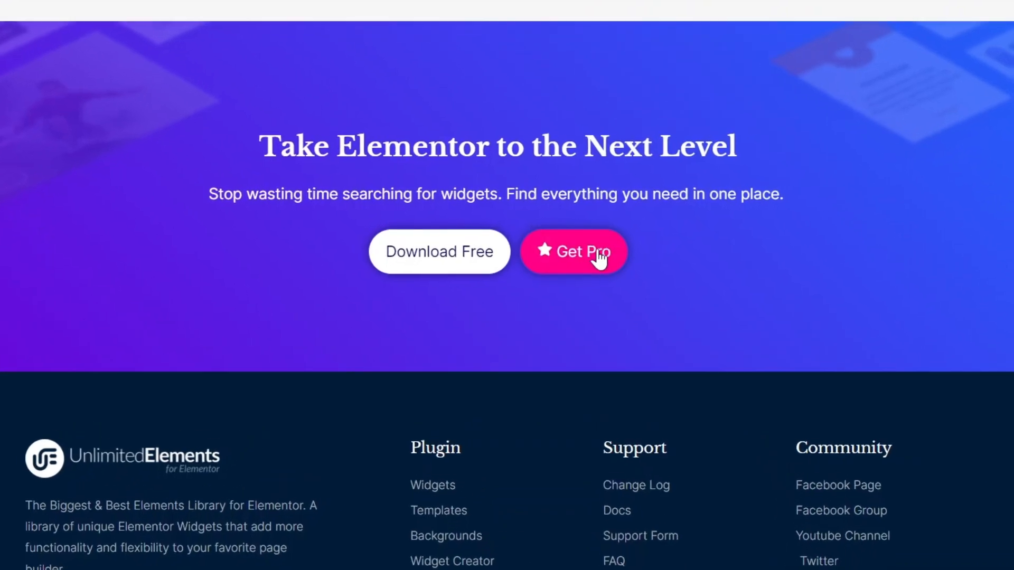
Scroll the Unlimited Elements homepage to its widget library preview
scroll(down, 3)
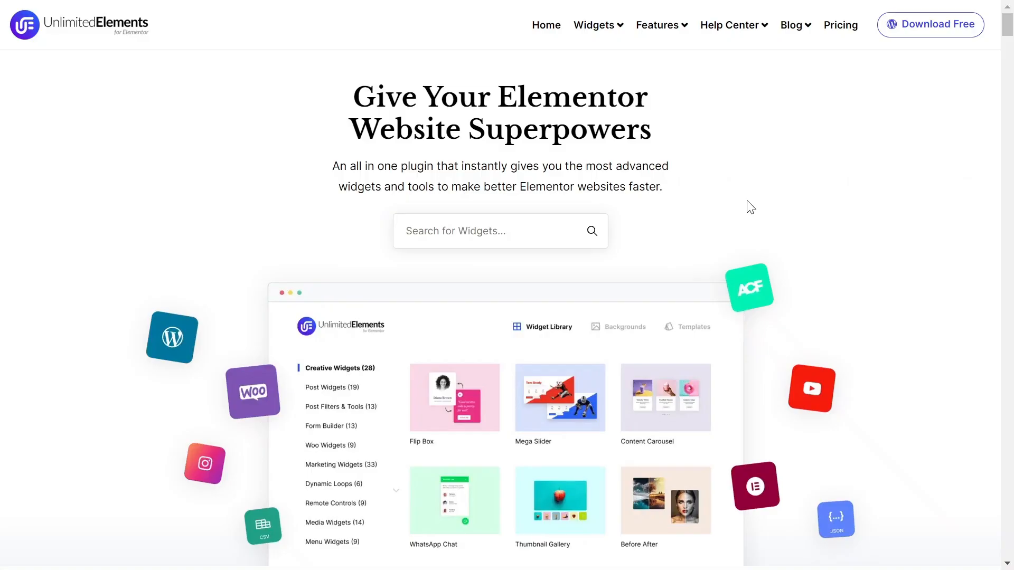
mouse_move(703, 242)
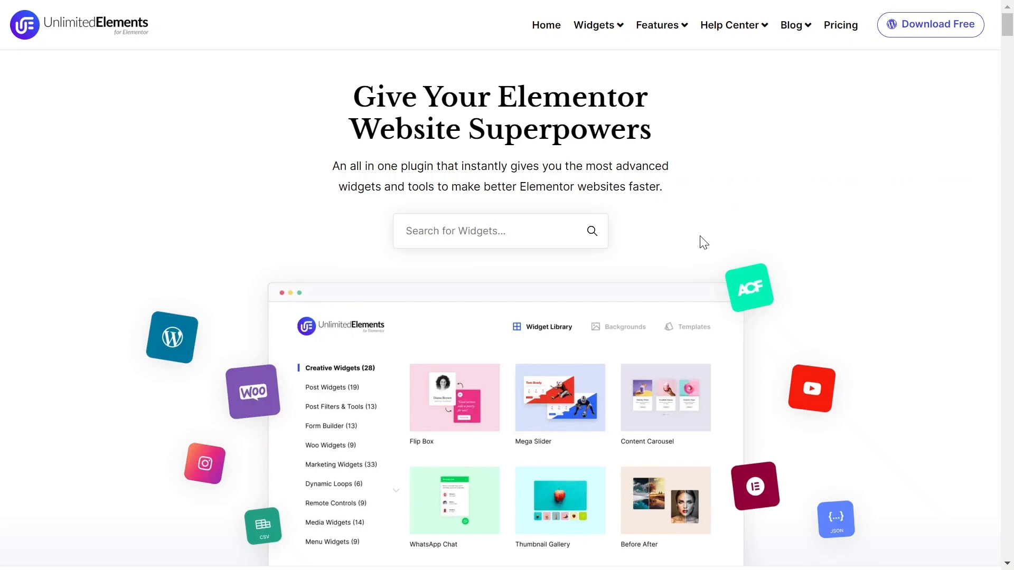
mouse_move(818, 299)
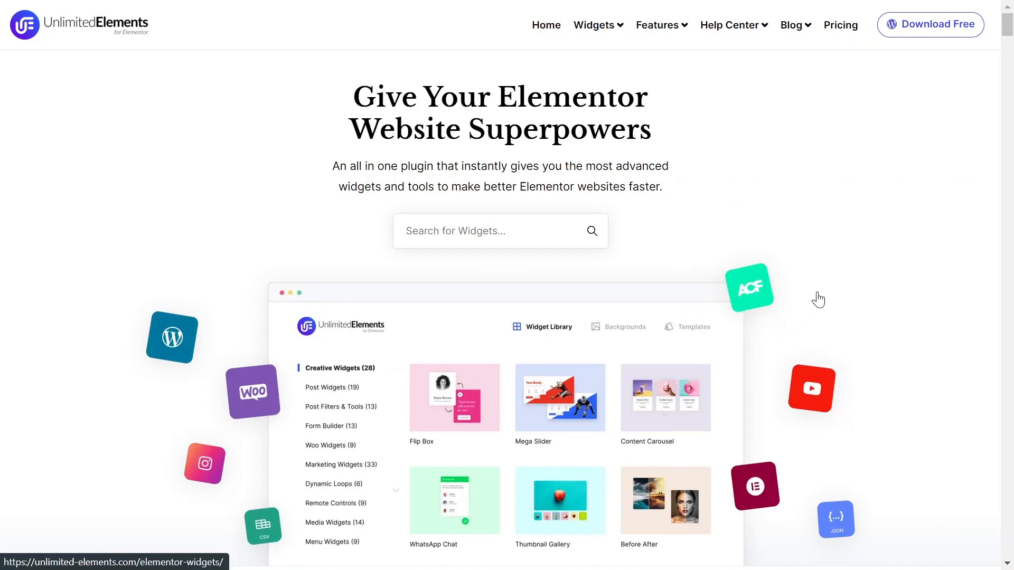